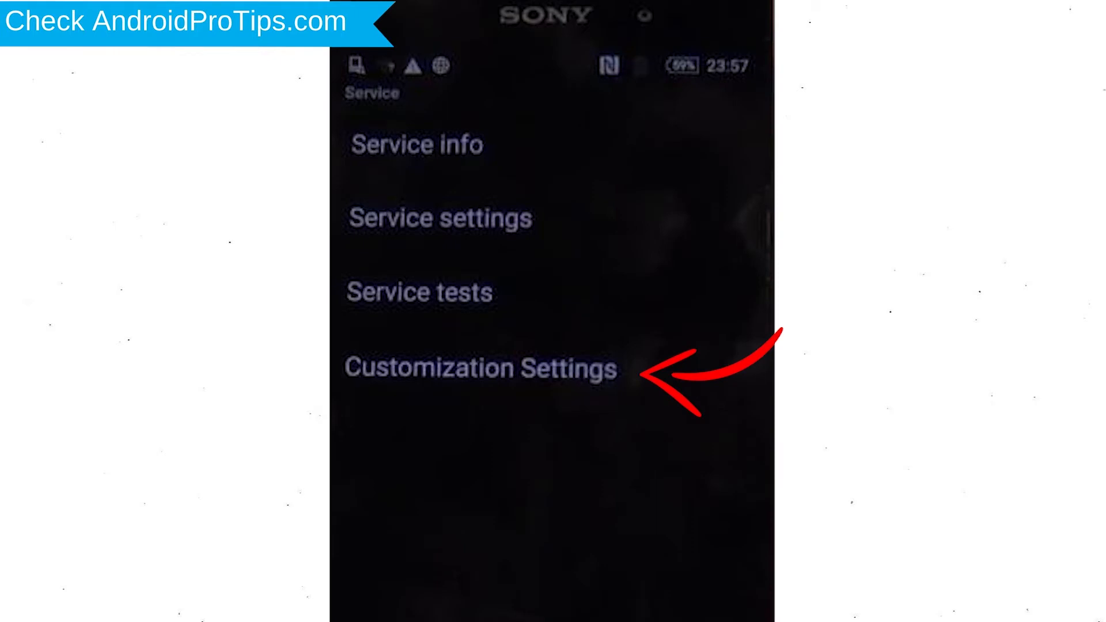
Select Customization Settings in the Sony service menu
{"action": "left_click", "coordinate": [475, 370]}
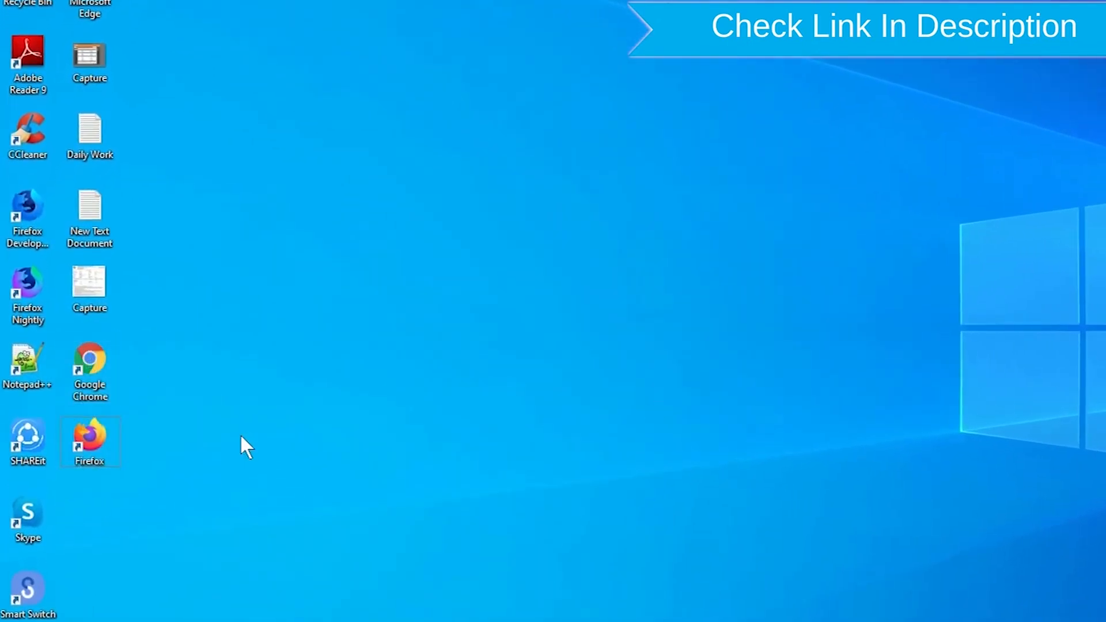
Launch Chrome and open the 'Find My Device - Google' search result
{"action": "right_click", "coordinate": [89, 441]}
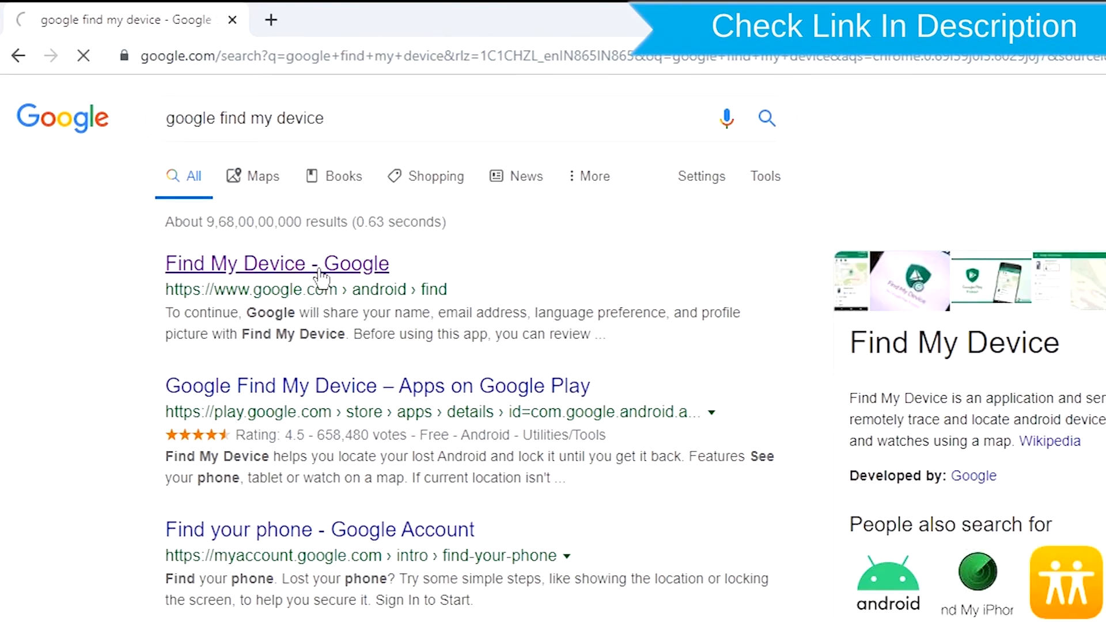
{"action": "left_click", "coordinate": [277, 264]}
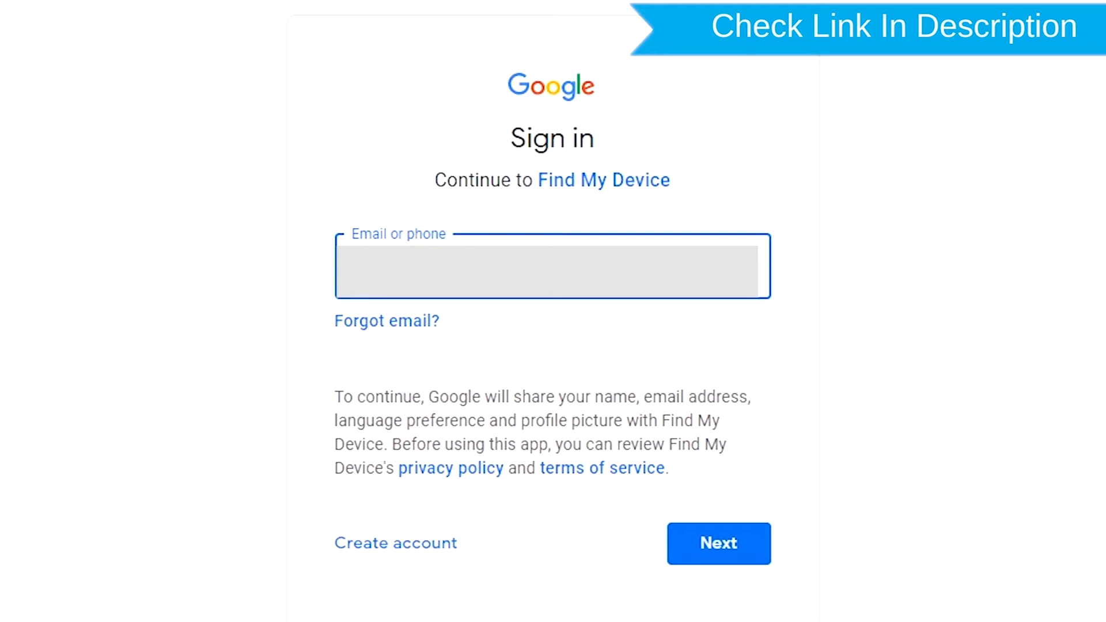
Submit the account email and password to sign in to Find My Device
{"action": "left_click", "coordinate": [719, 543]}
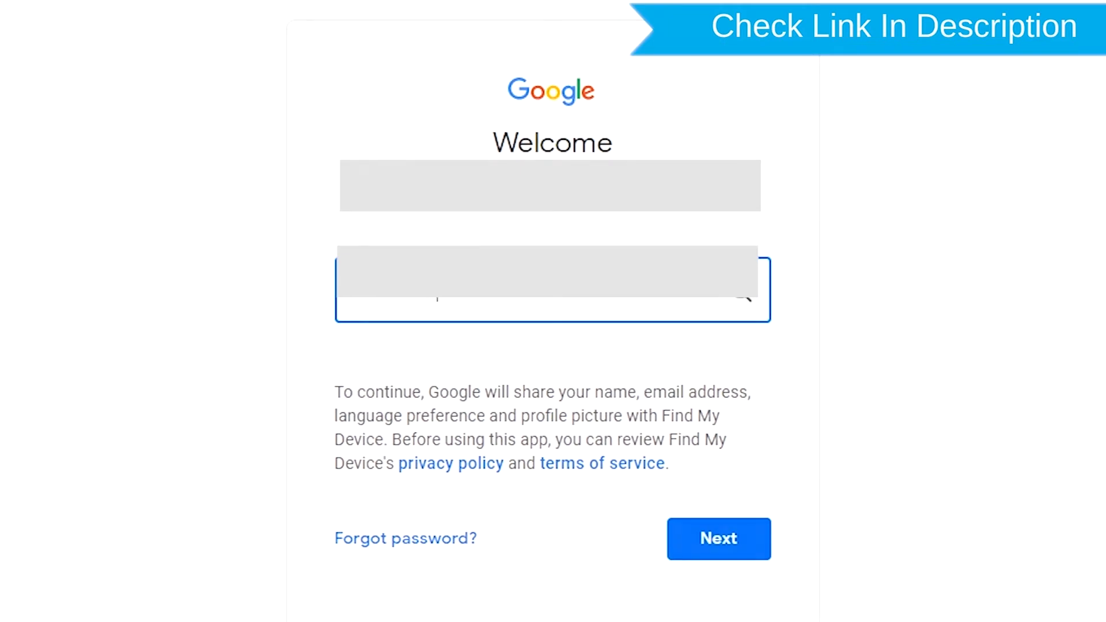
{"action": "left_click", "coordinate": [719, 538]}
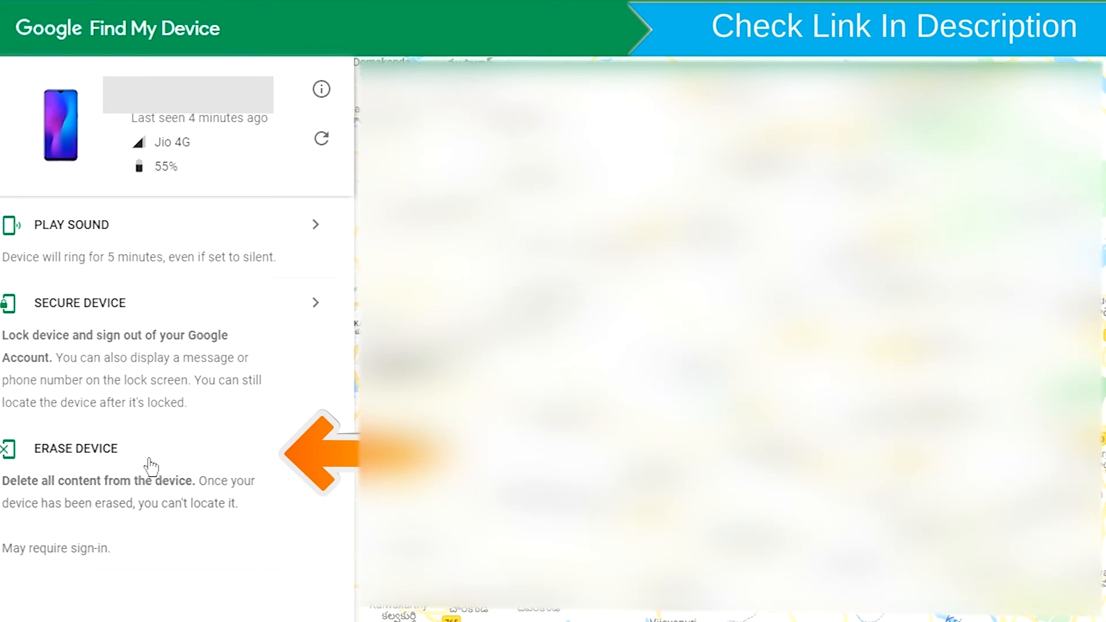
Choose ERASE DEVICE for the phone and confirm with the green ERASE DEVICE button
{"action": "left_click", "coordinate": [73, 448]}
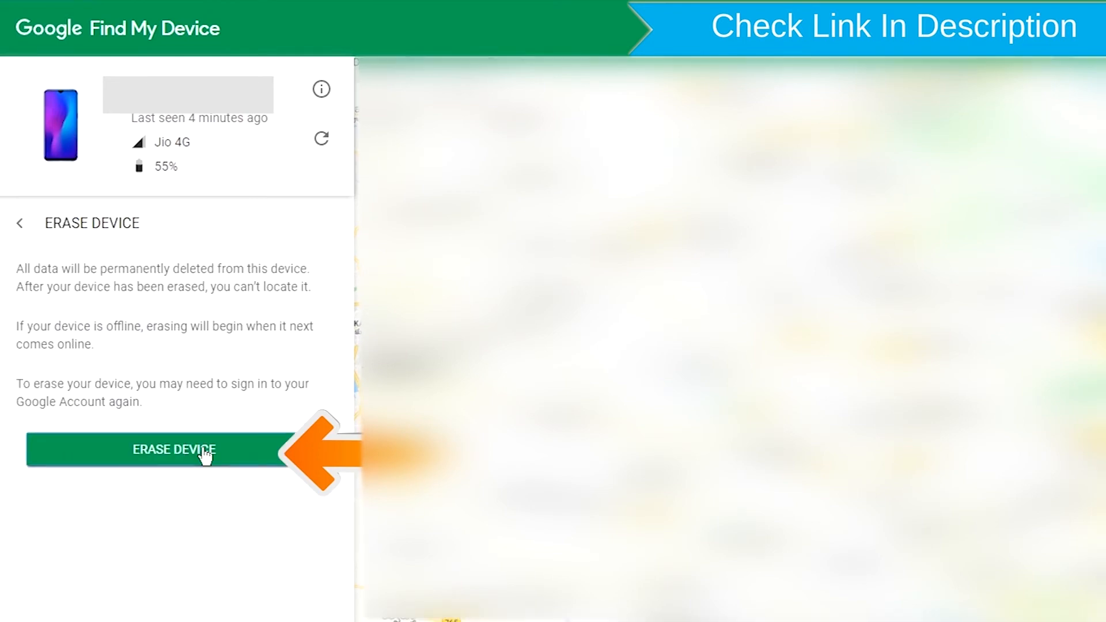
{"action": "left_click", "coordinate": [175, 450]}
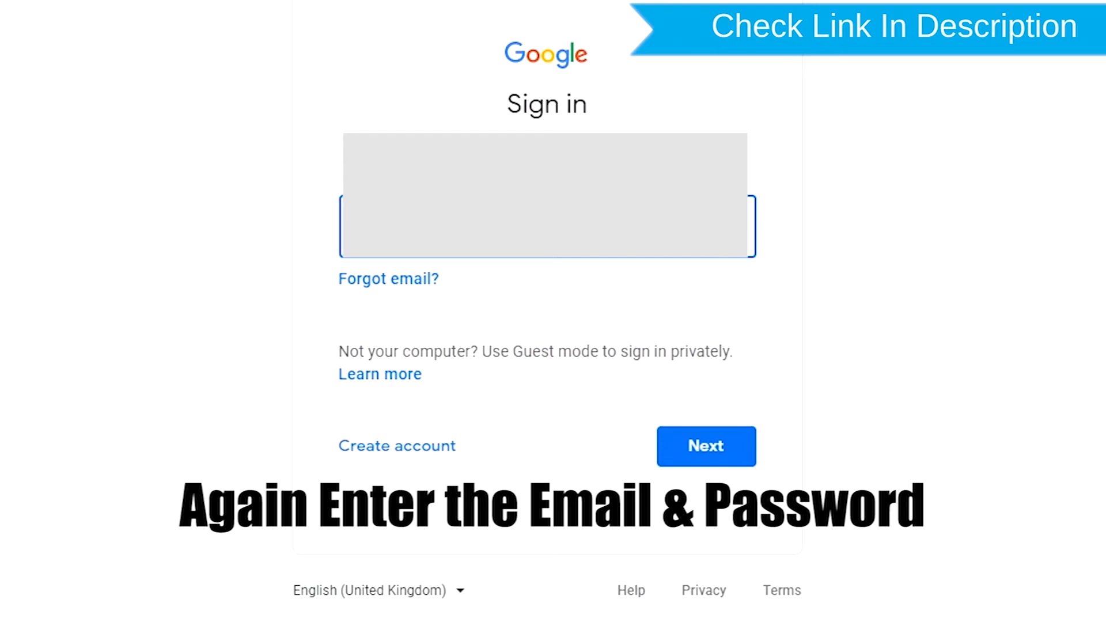
Re-enter the account email and password on the Sign in page
{"action": "left_click", "coordinate": [706, 446]}
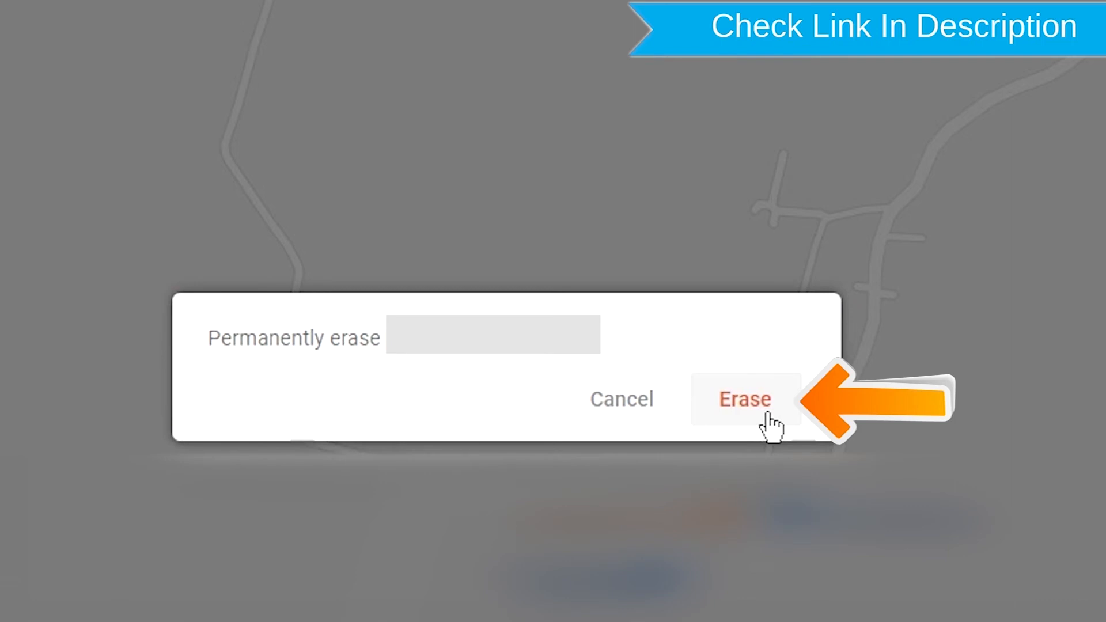
Confirm Erase in the 'Permanently erase' dialog
{"action": "left_click", "coordinate": [745, 399]}
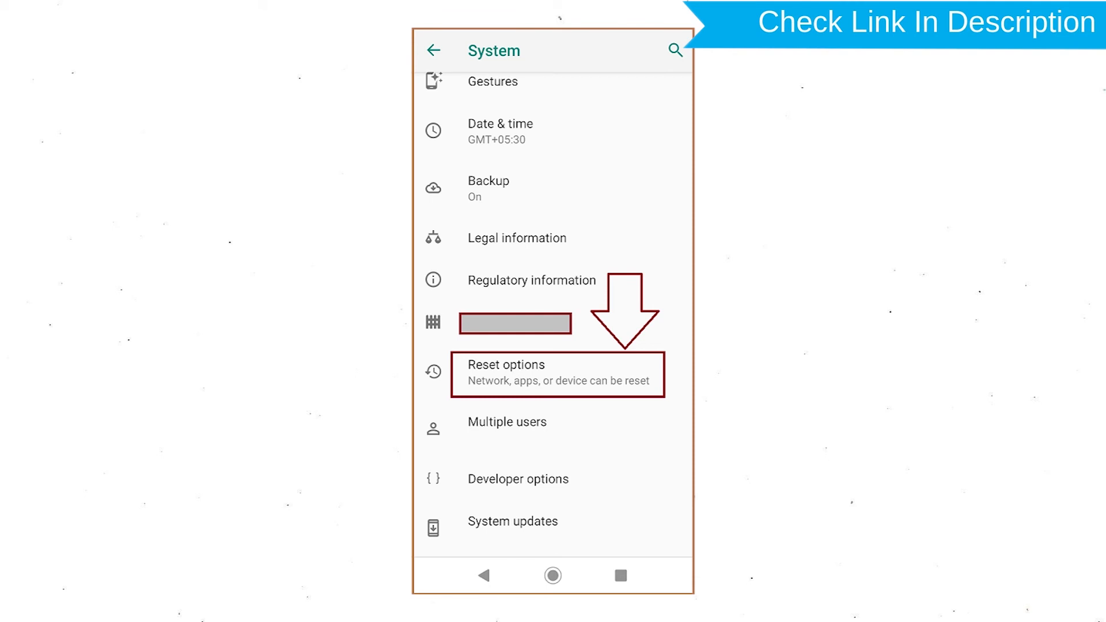
Run Reset options > Factory data reset, tapping RESET PHONE and ERASE EVERYTHING
{"action": "left_click", "coordinate": [560, 373]}
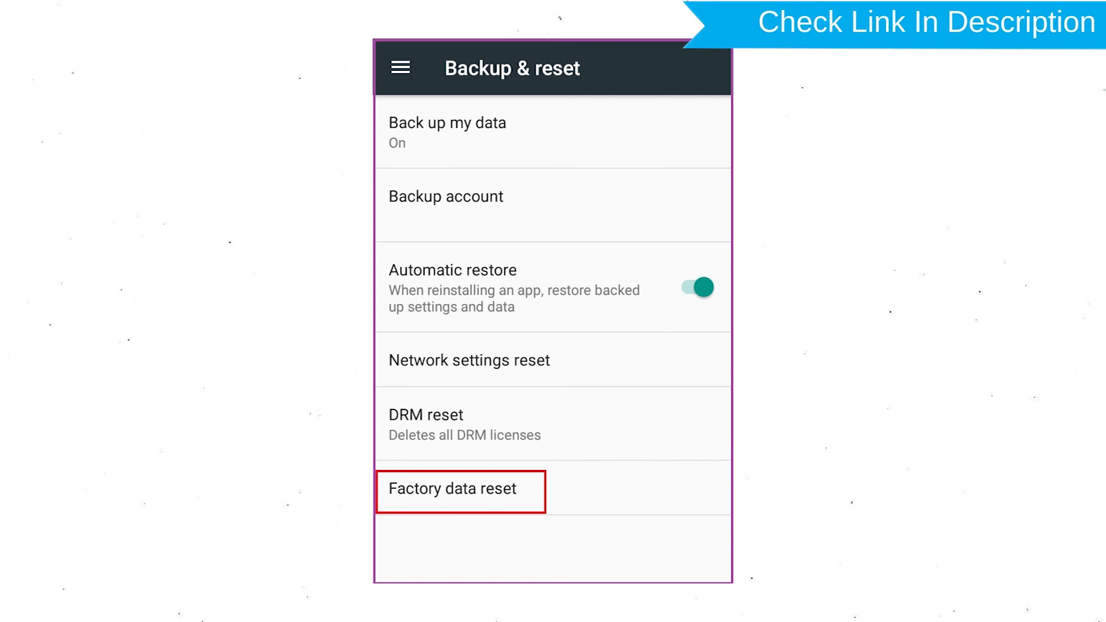
{"action": "left_click", "coordinate": [461, 490]}
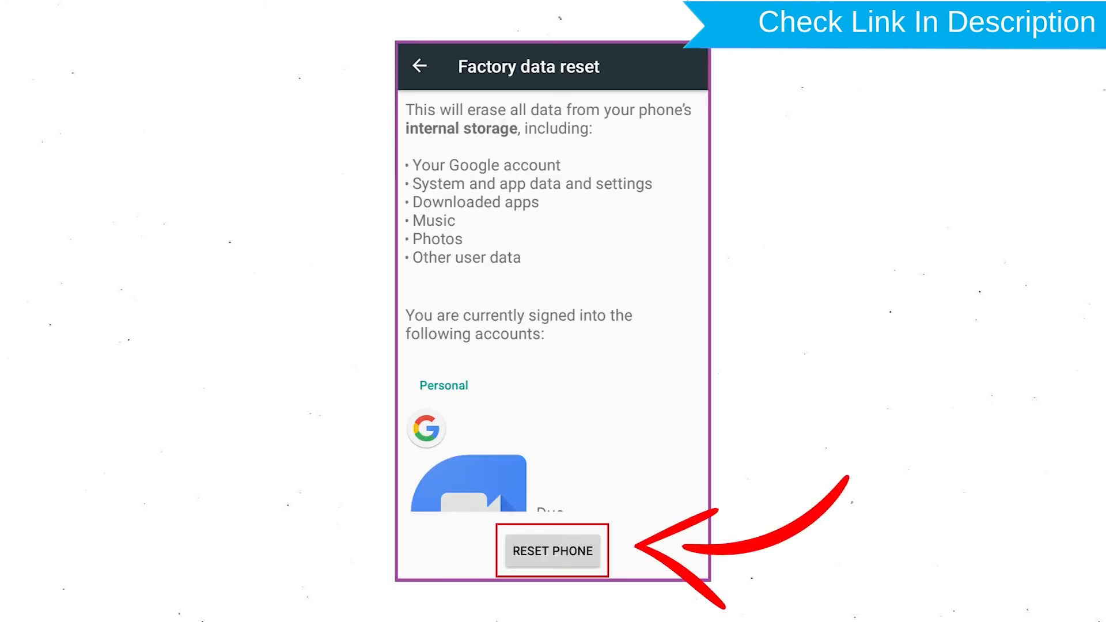
{"action": "left_click", "coordinate": [552, 552]}
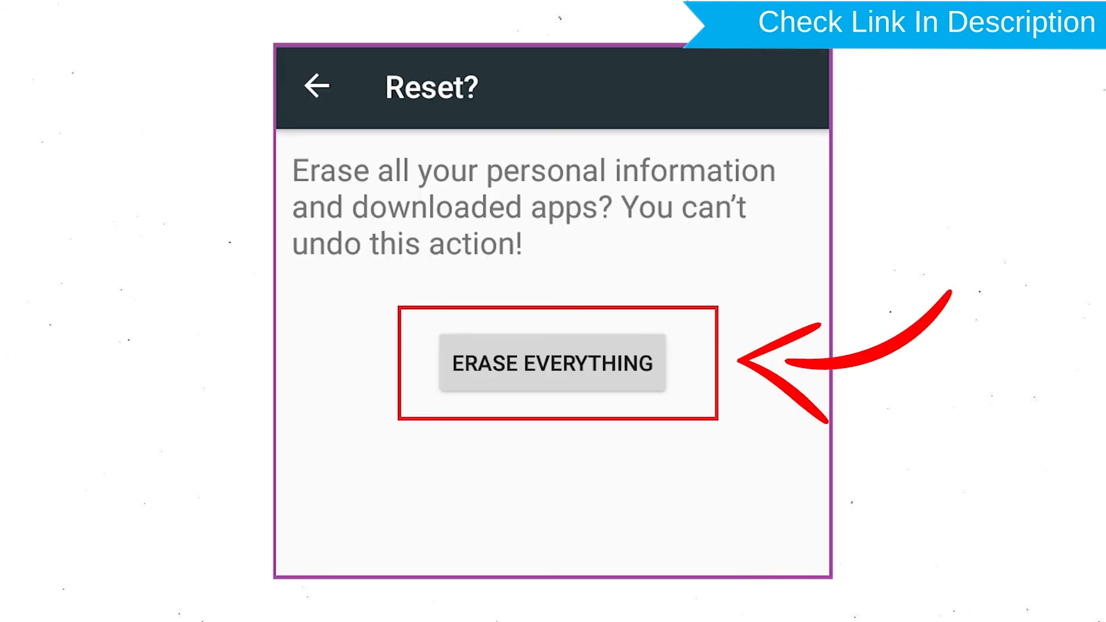
{"action": "left_click", "coordinate": [553, 363]}
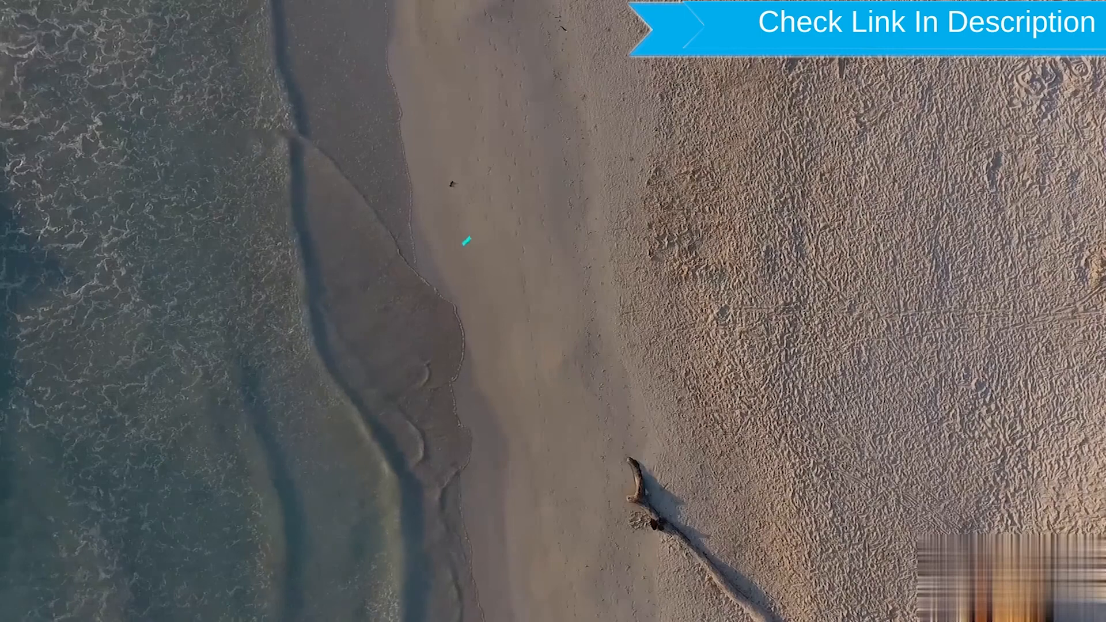